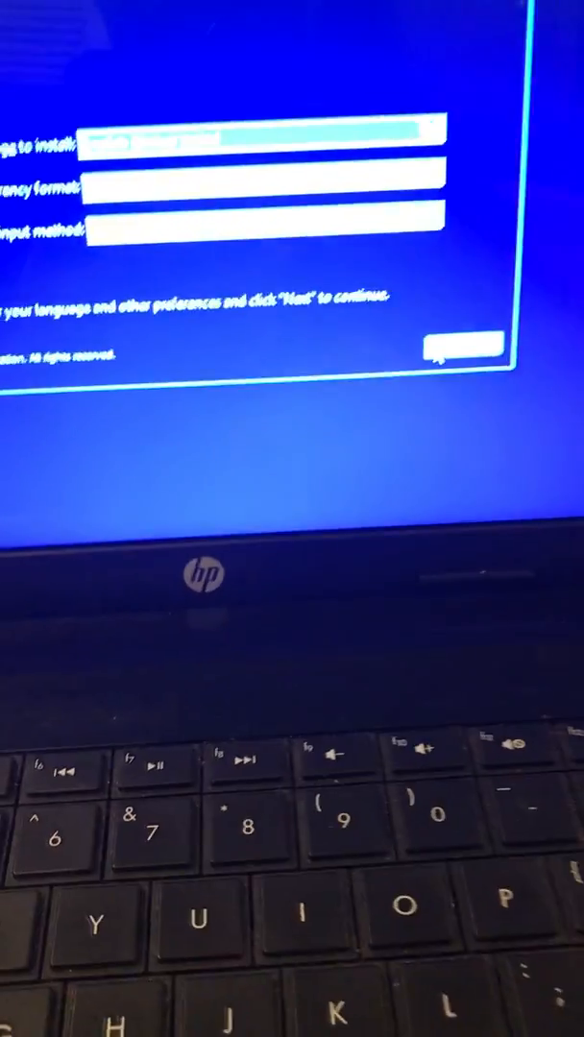
Accept the default language and keyboard preferences and begin installing Windows 8
{"action": "left_click", "coordinate": [462, 356]}
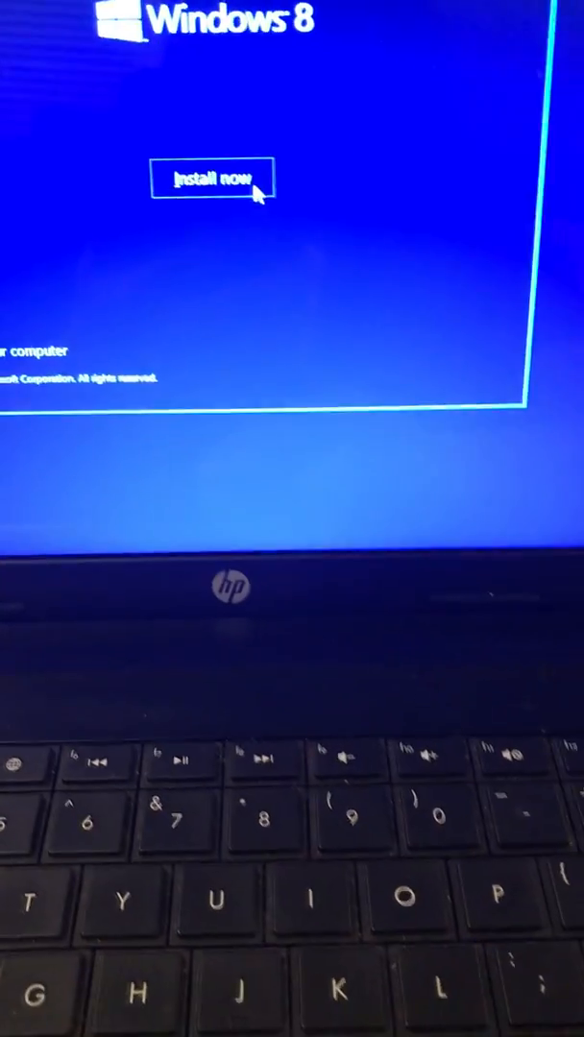
{"action": "left_click", "coordinate": [211, 181]}
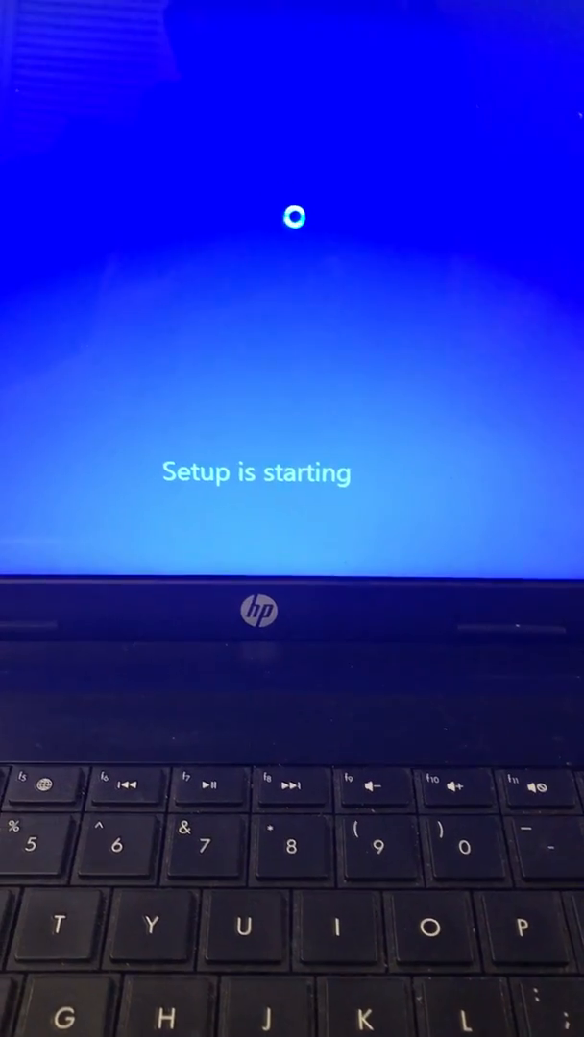